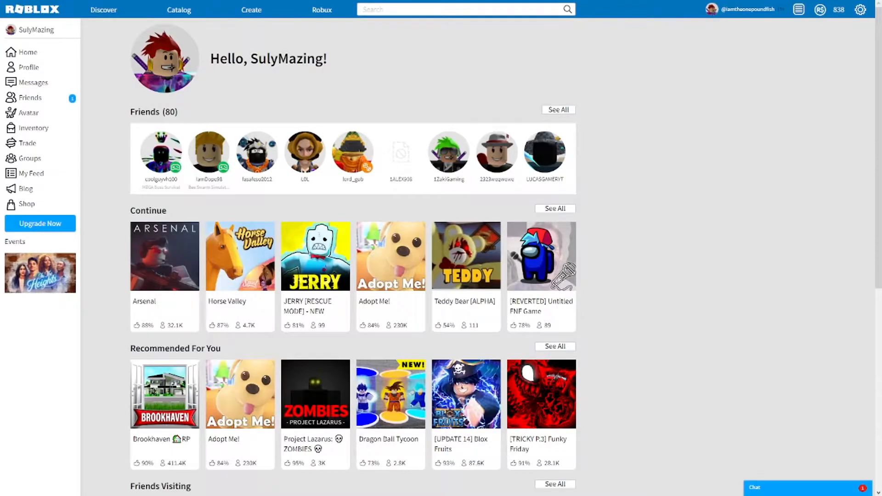
pyautogui.moveTo(545, 154)
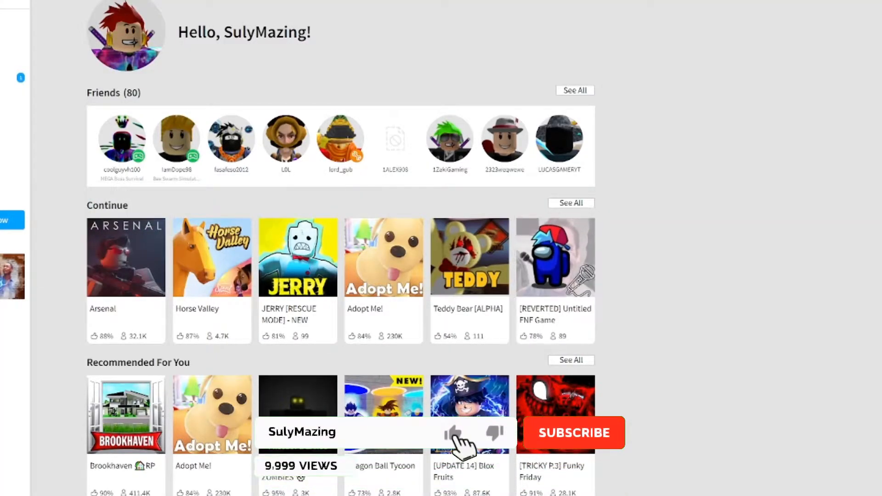
# Browse the Stylish Roblox Themes & Skins gallery and search for 'roblox 2018'.
pyautogui.click(573, 433)
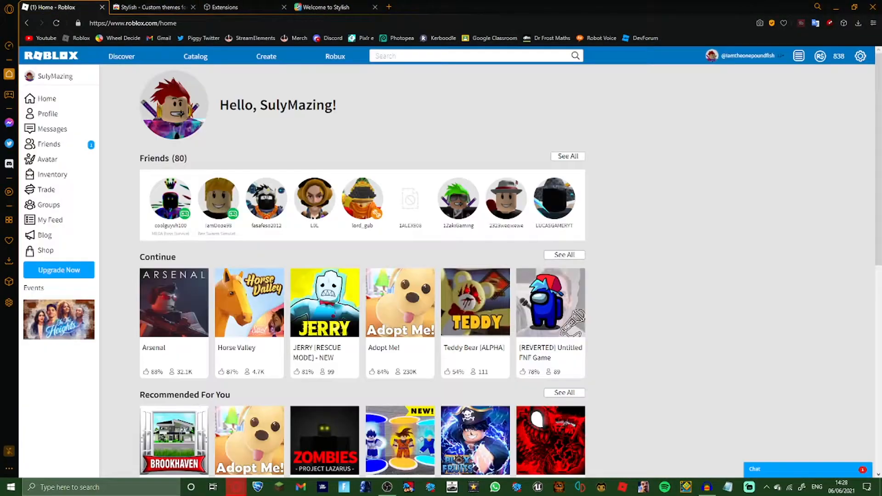
pyautogui.click(843, 23)
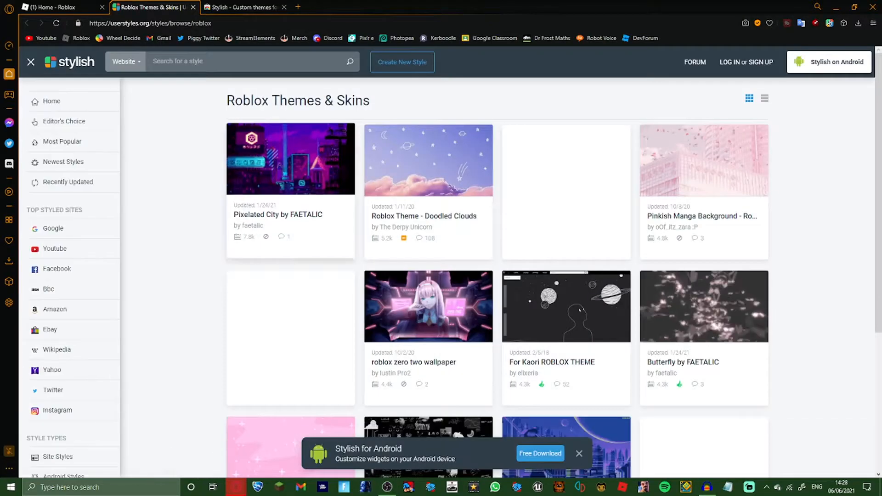
pyautogui.write('roblox 2018')
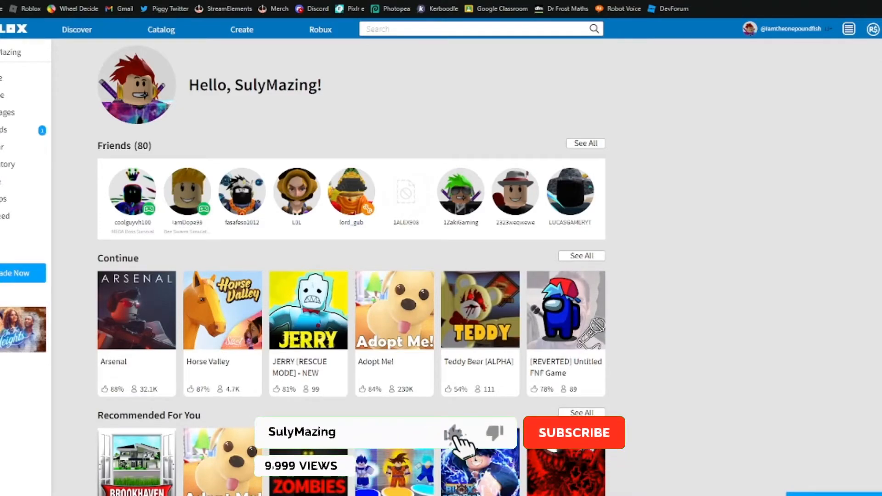
pyautogui.click(574, 433)
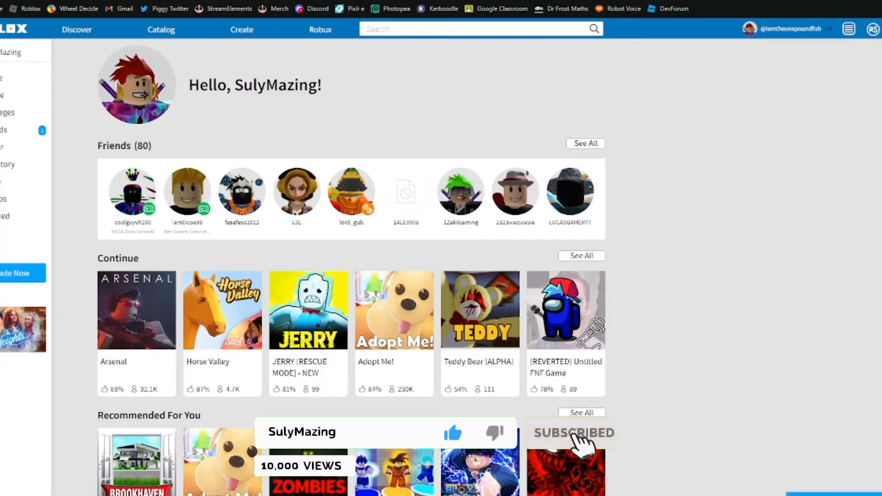